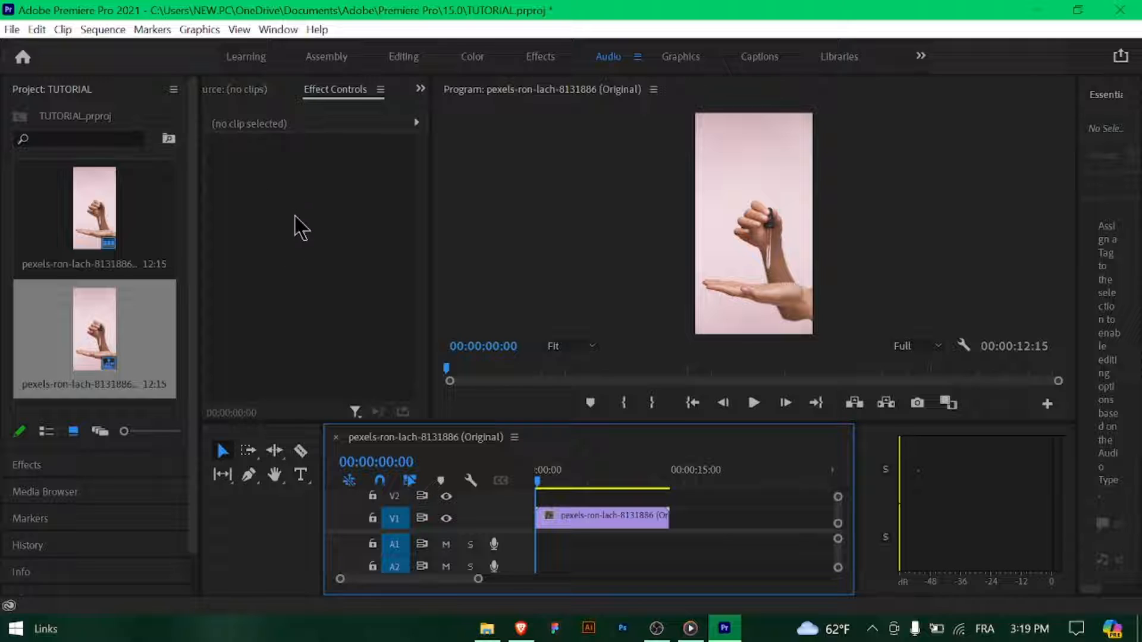
pyautogui.moveTo(304, 248)
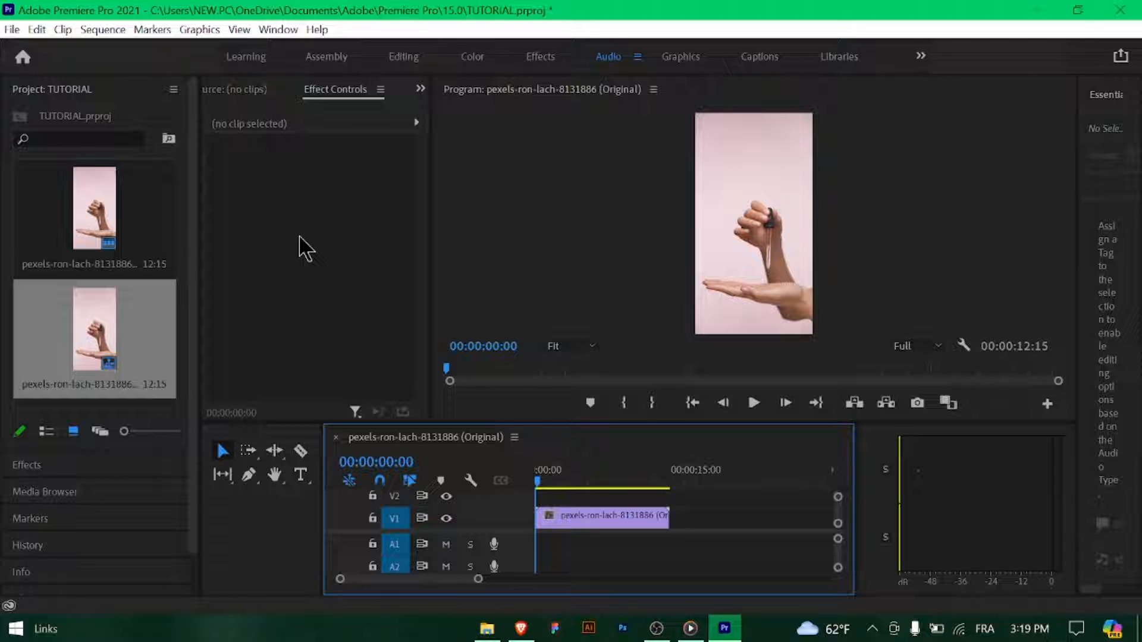
pyautogui.moveTo(292, 205)
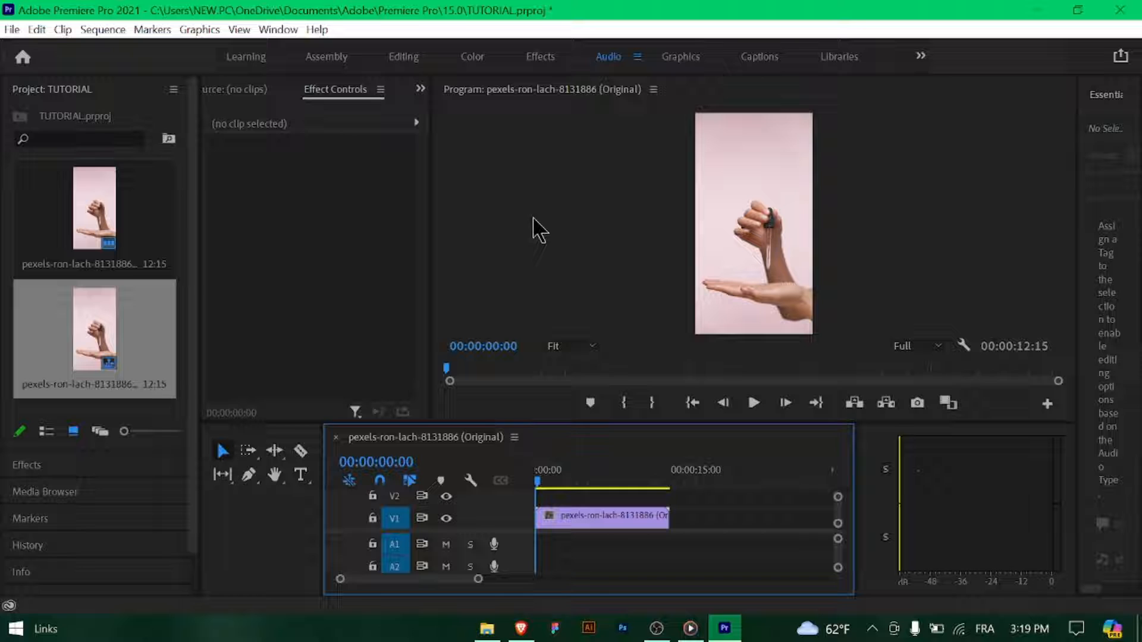
pyautogui.moveTo(112, 338)
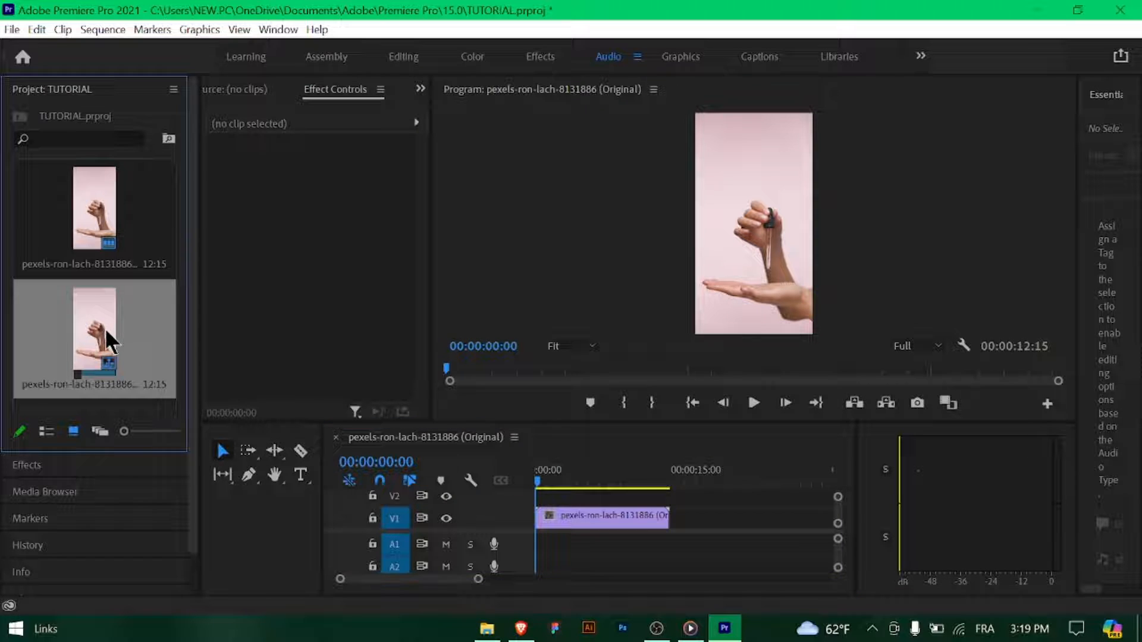
# Step: View the clip's properties from its context menu, then close the properties window
pyautogui.rightClick(95, 335)
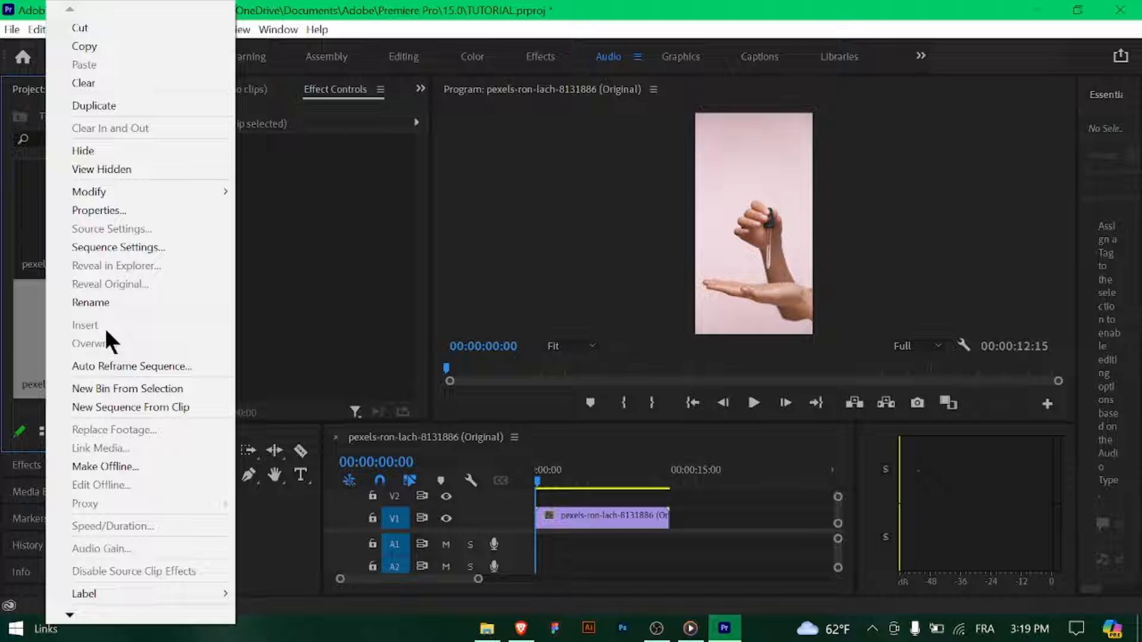
pyautogui.moveTo(99, 211)
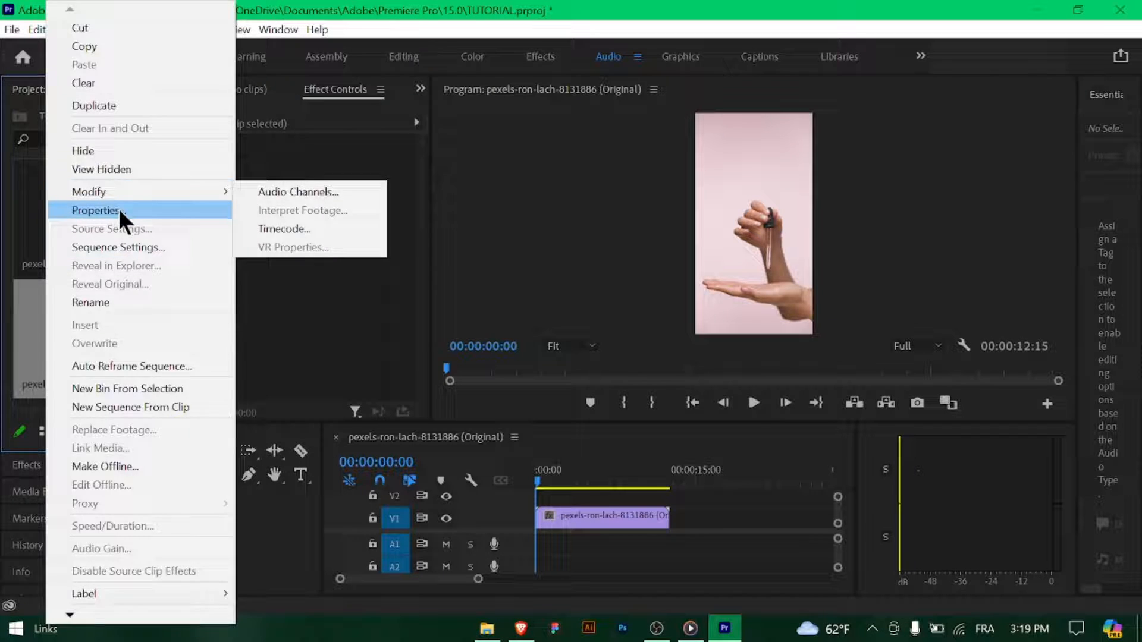
pyautogui.click(95, 210)
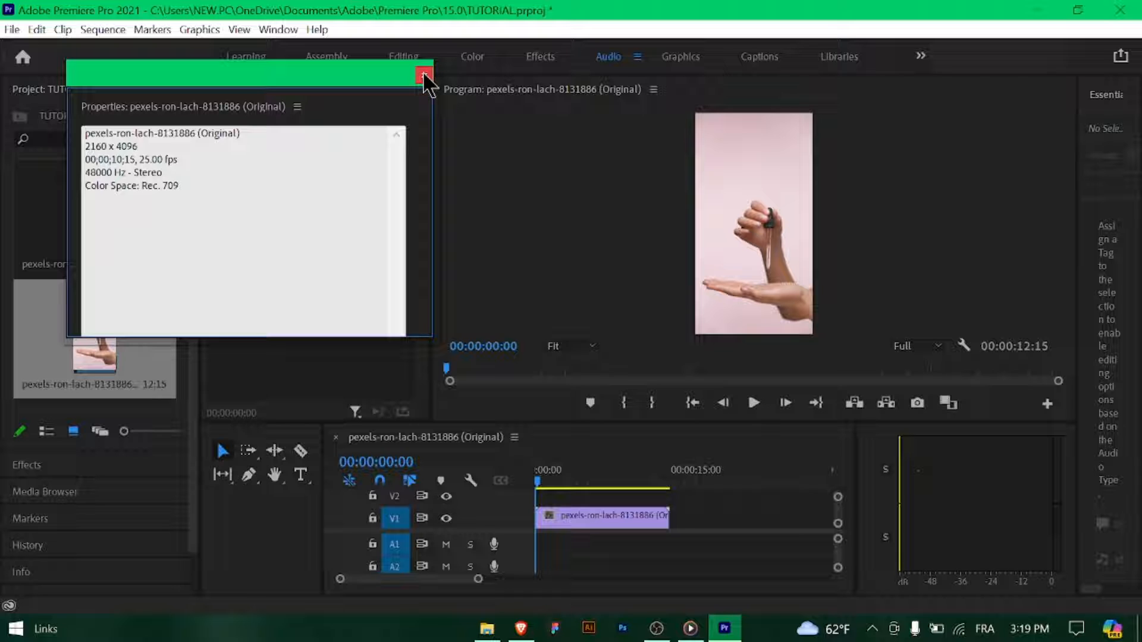
pyautogui.click(421, 75)
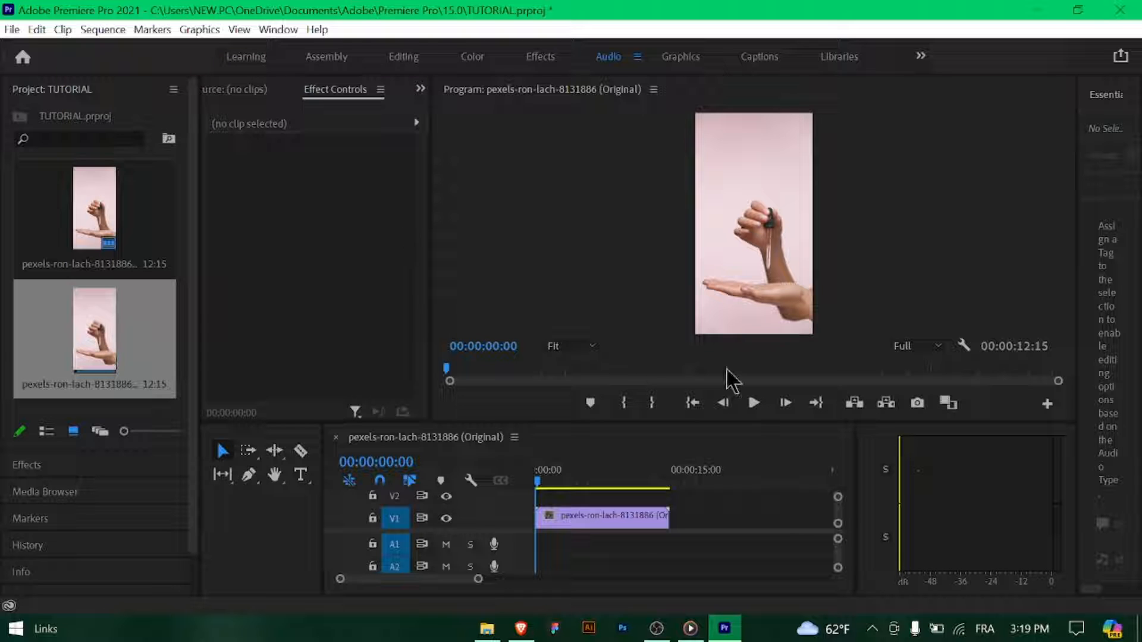
# Step: Open Export Settings for the sequence via File > Export > Media
pyautogui.click(11, 30)
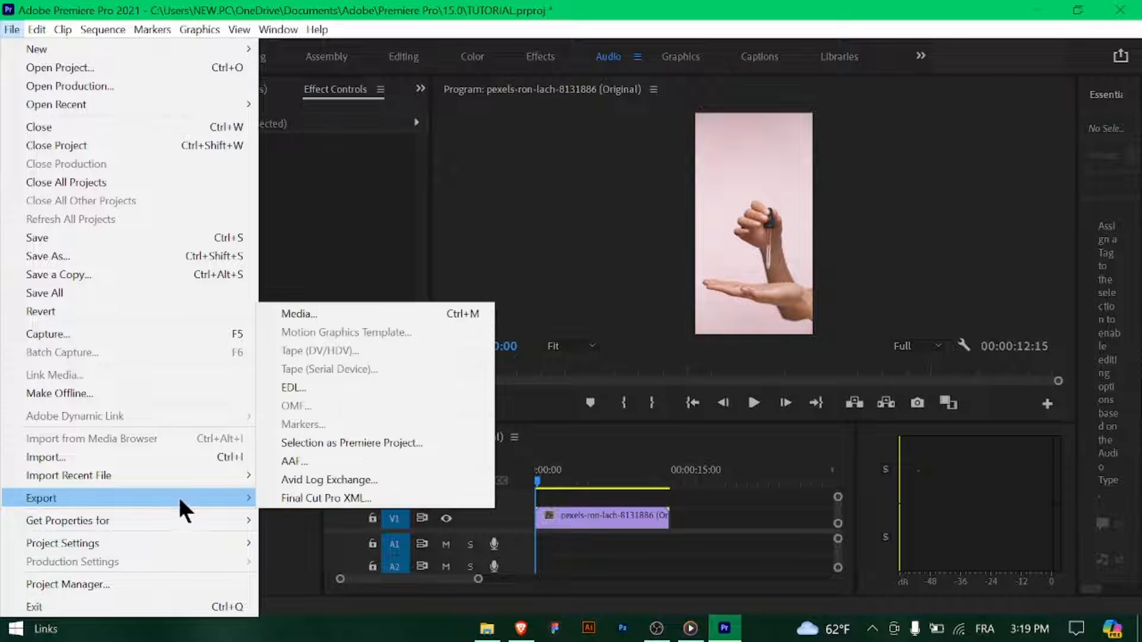
pyautogui.click(298, 313)
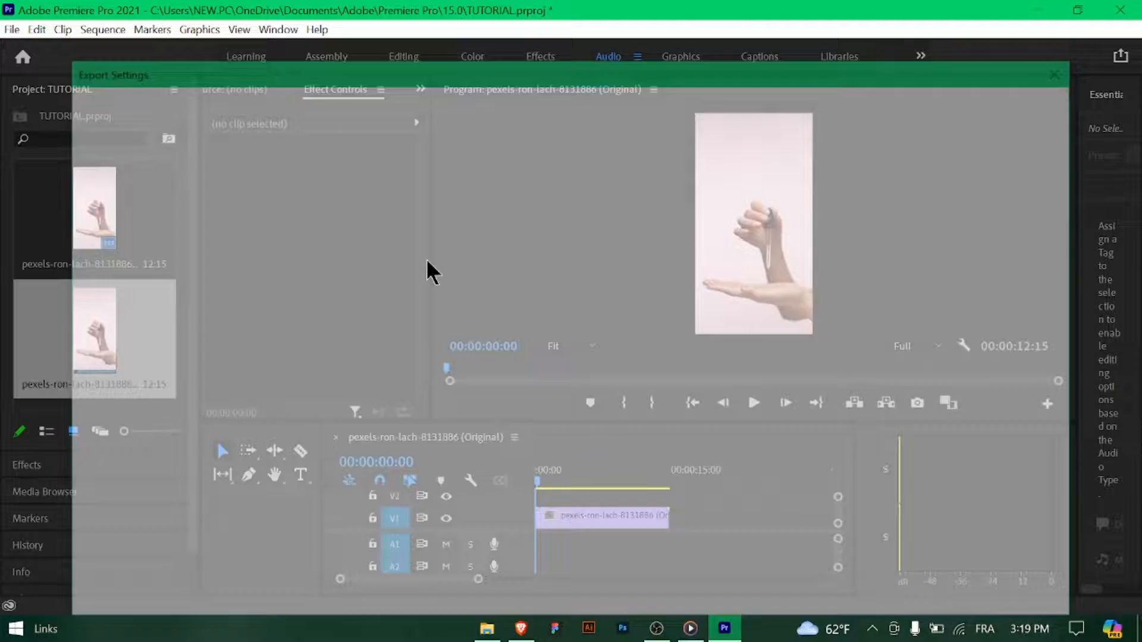
pyautogui.click(834, 163)
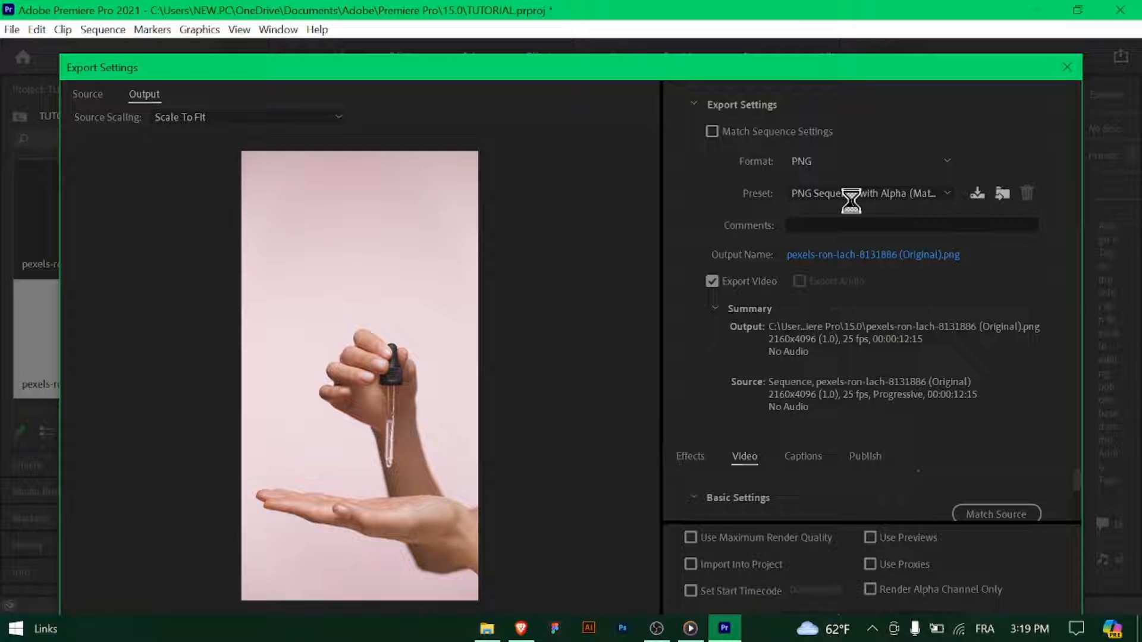
# Step: Open the export Format list to pick H.264
pyautogui.click(870, 193)
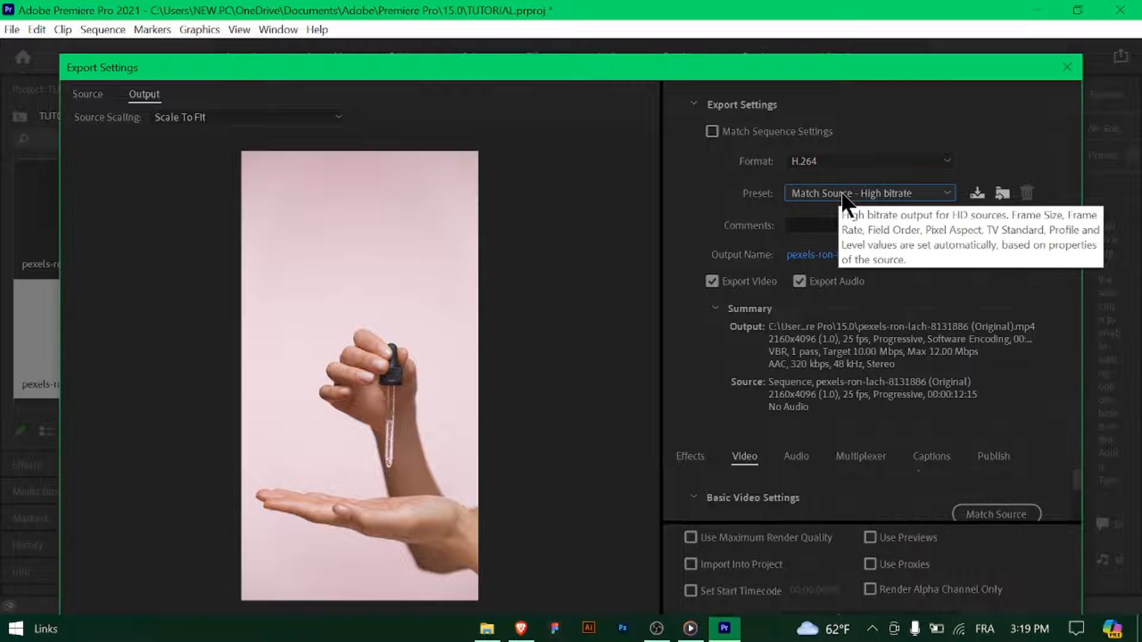
pyautogui.moveTo(922, 302)
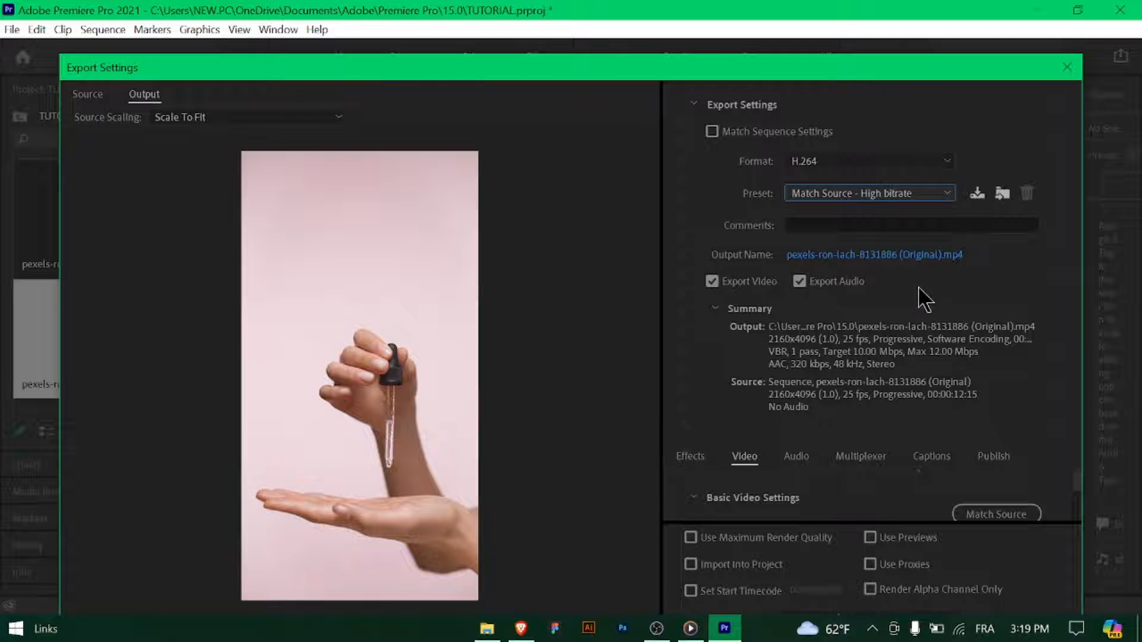
pyautogui.moveTo(908, 399)
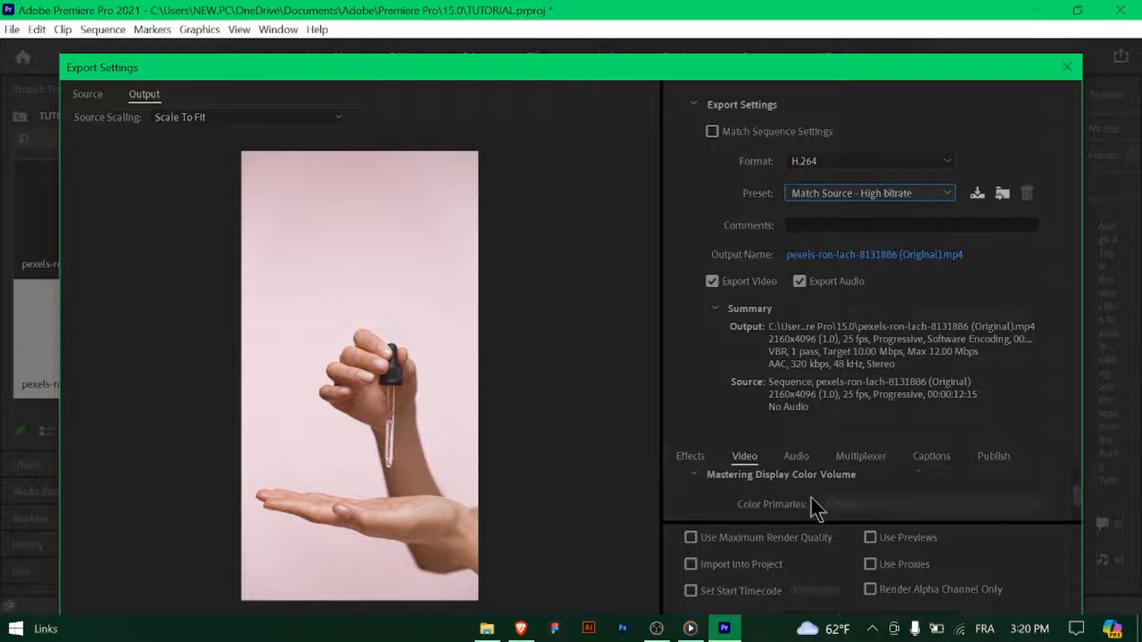
# Step: Scroll past the video settings and switch to the Audio export settings
pyautogui.scroll(-3)
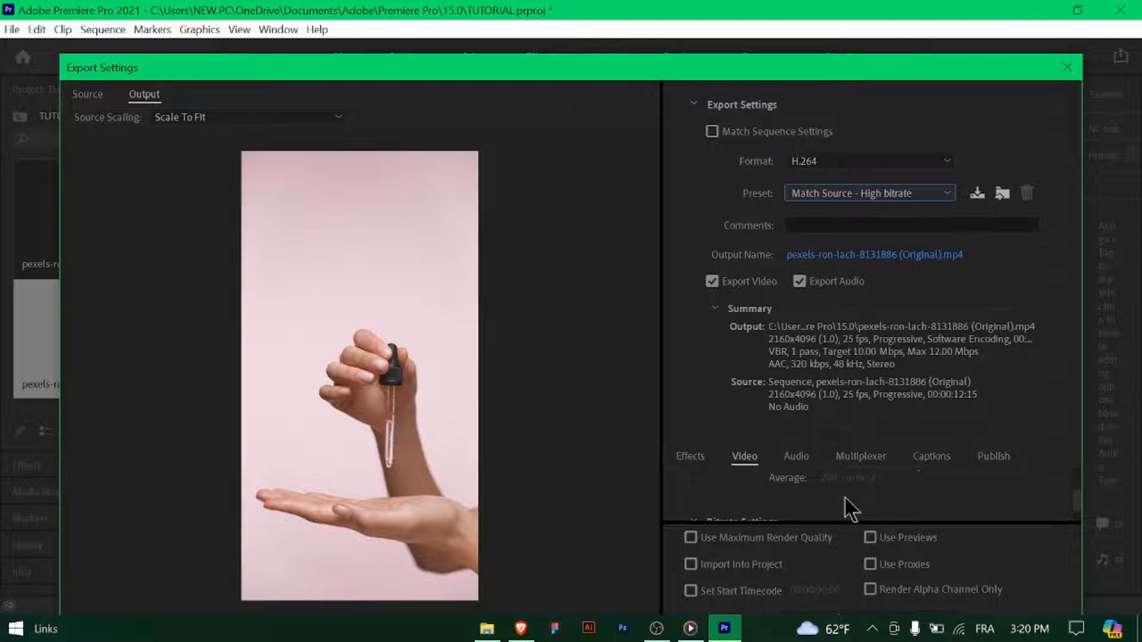
pyautogui.click(796, 456)
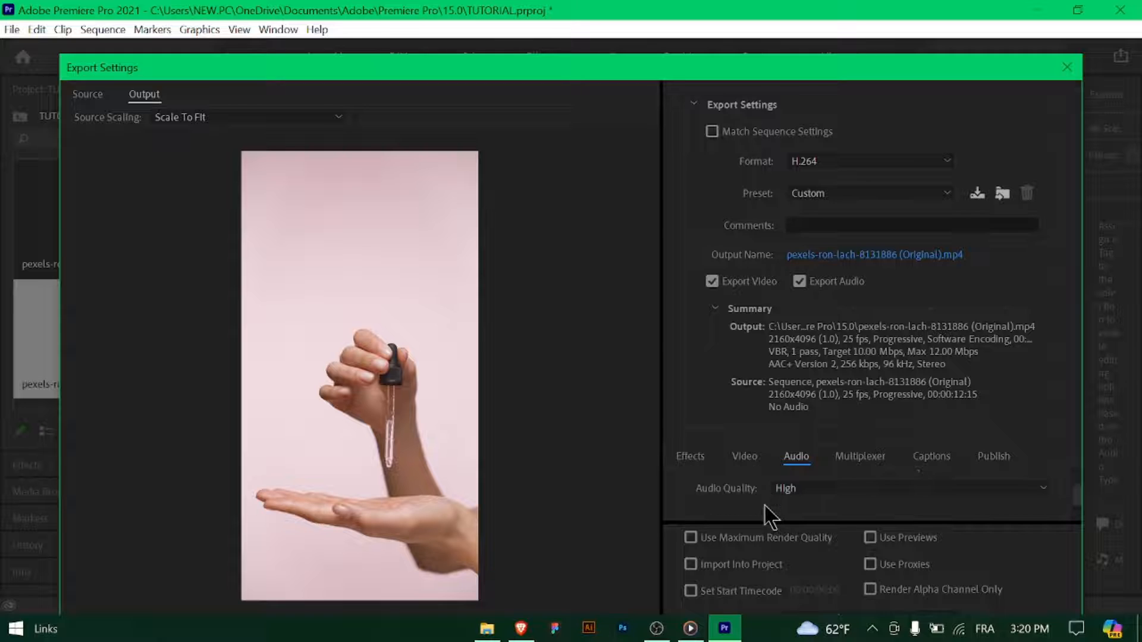
# Step: Keep Audio Quality at High and tick Use Maximum Render Quality
pyautogui.click(904, 489)
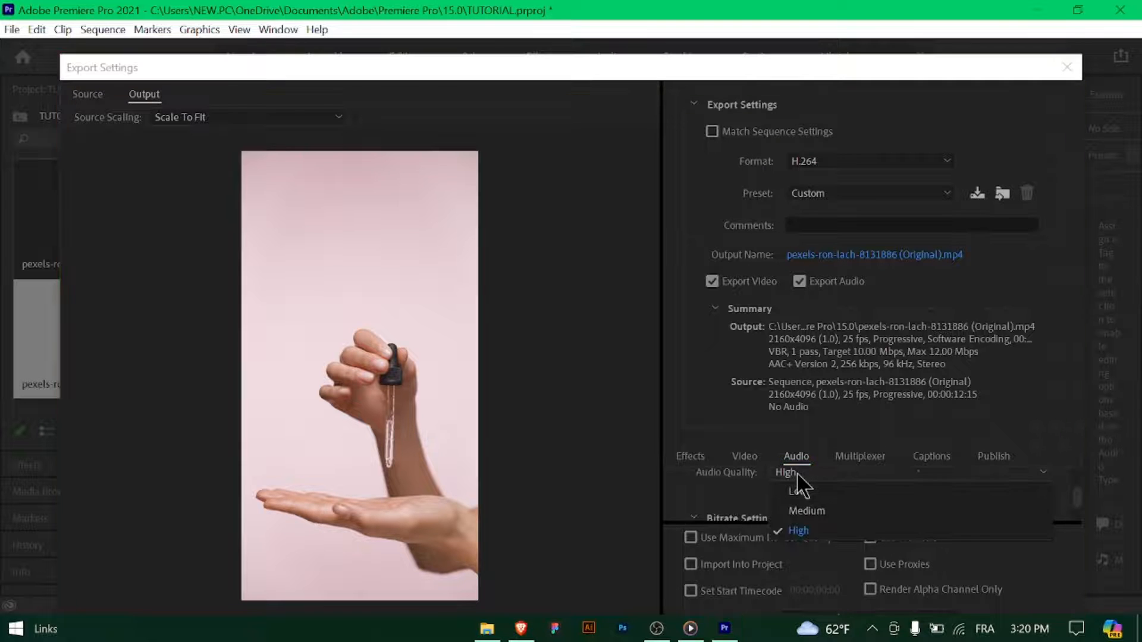
pyautogui.click(799, 531)
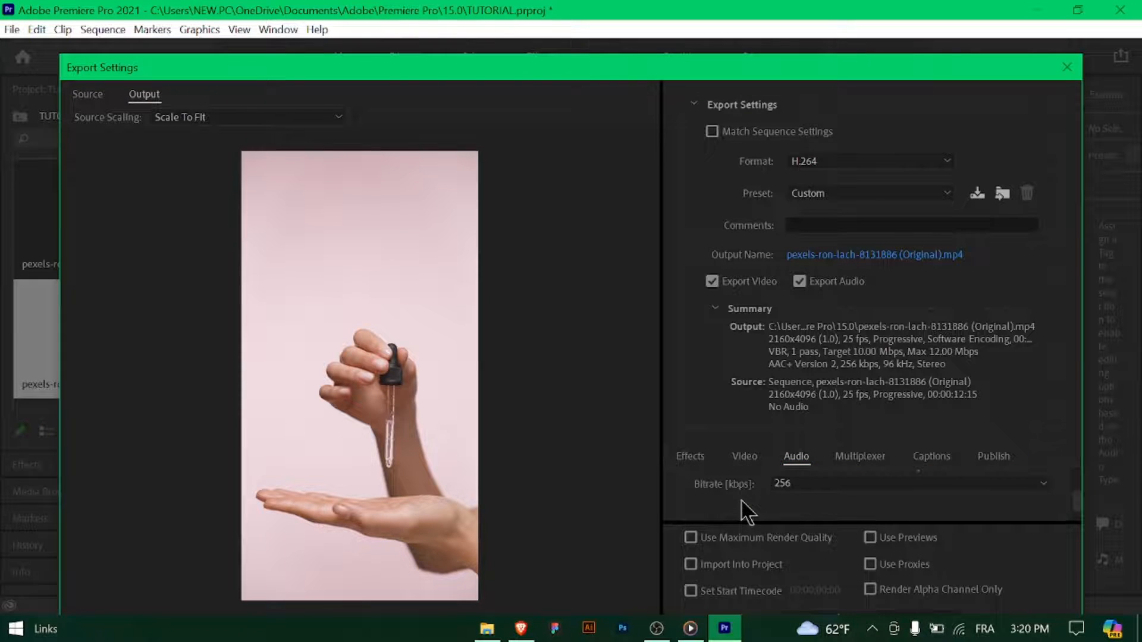
pyautogui.scroll(-3)
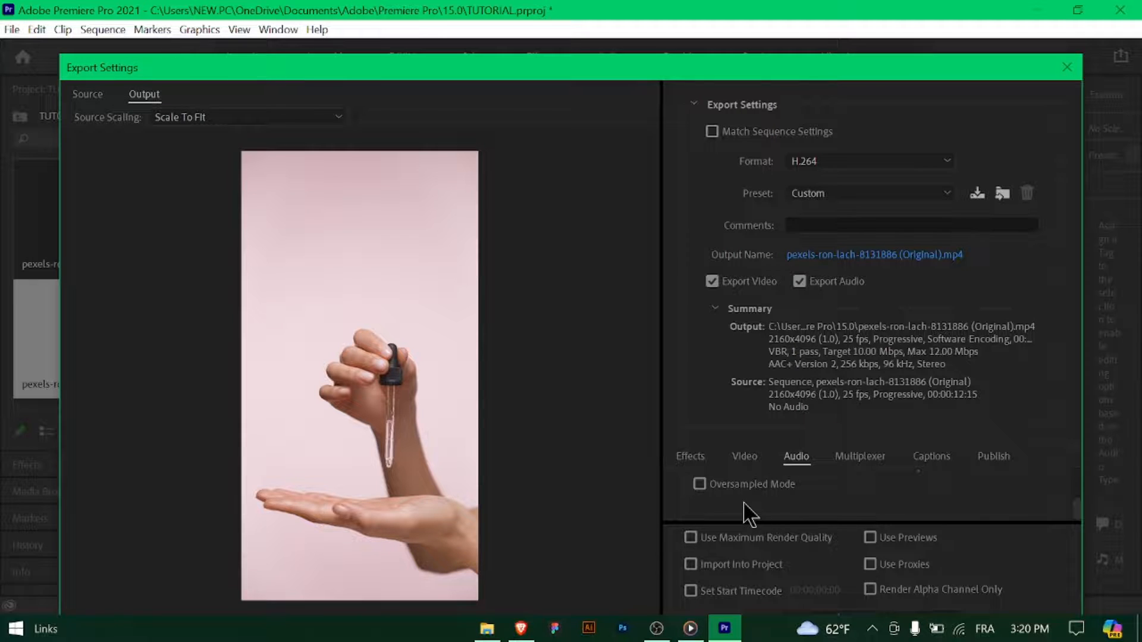
pyautogui.click(690, 538)
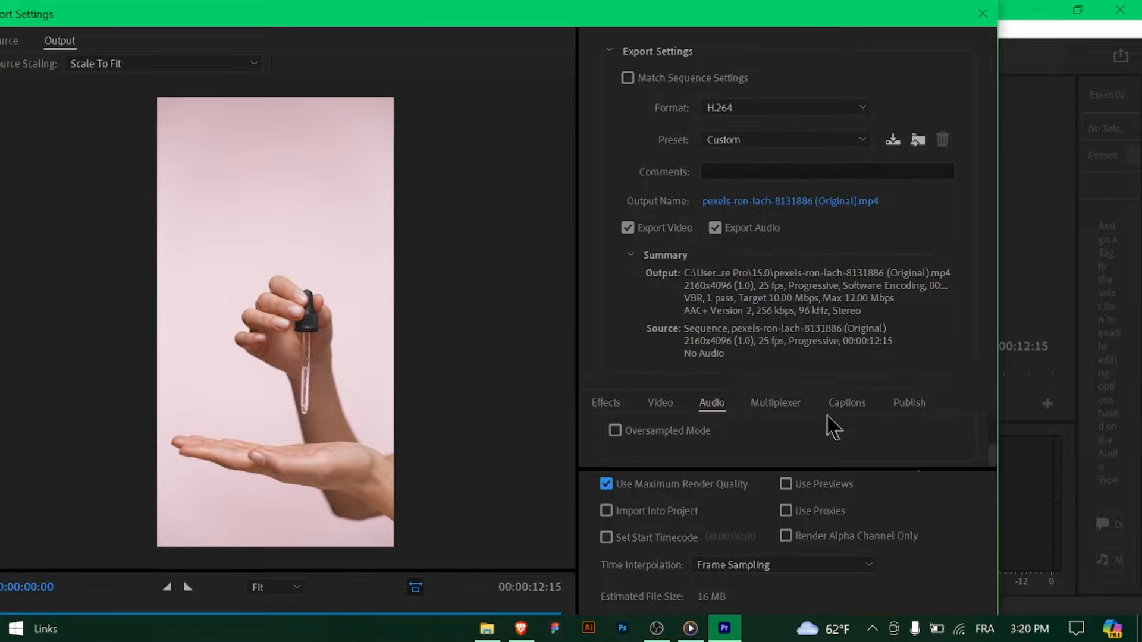
pyautogui.moveTo(936, 571)
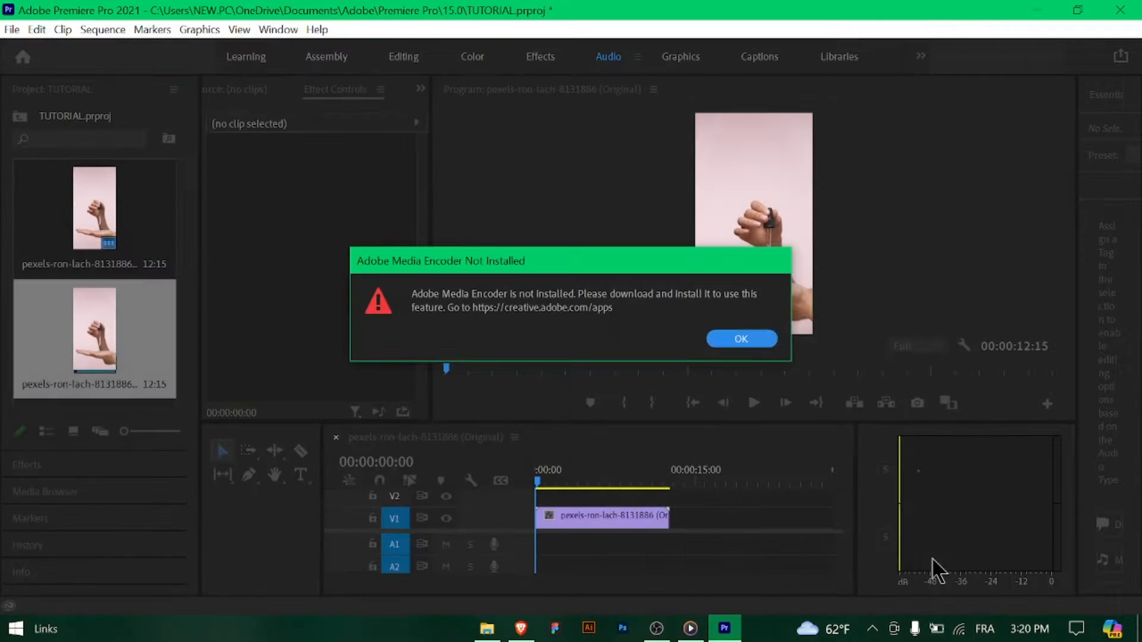
pyautogui.moveTo(742, 339)
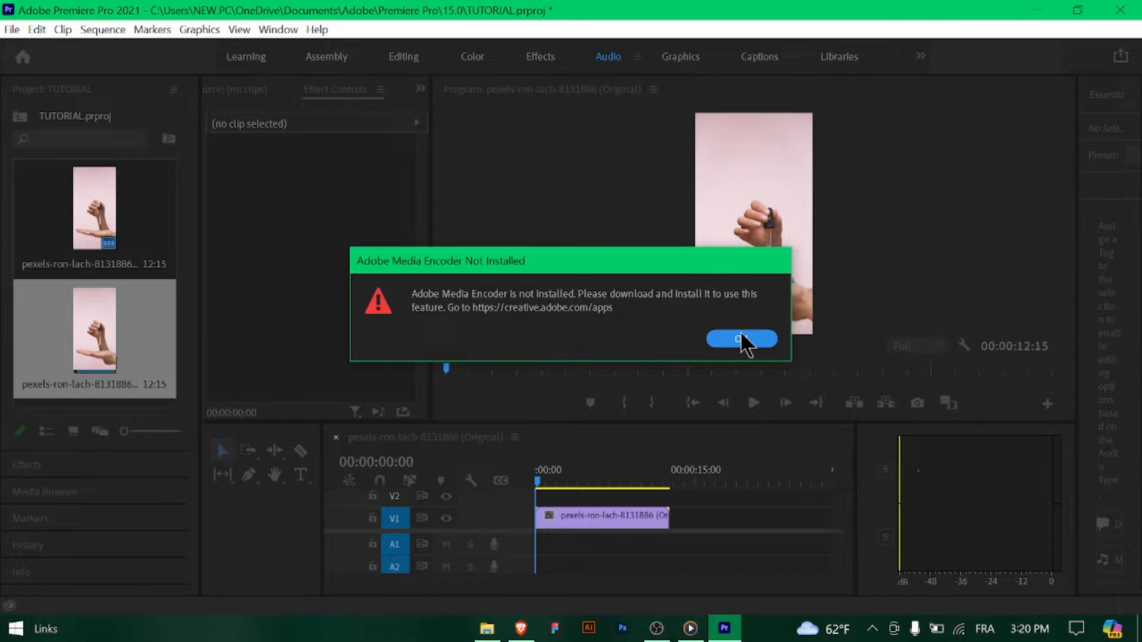
# Step: Dismiss the 'Adobe Media Encoder Not Installed' alert with OK
pyautogui.click(741, 339)
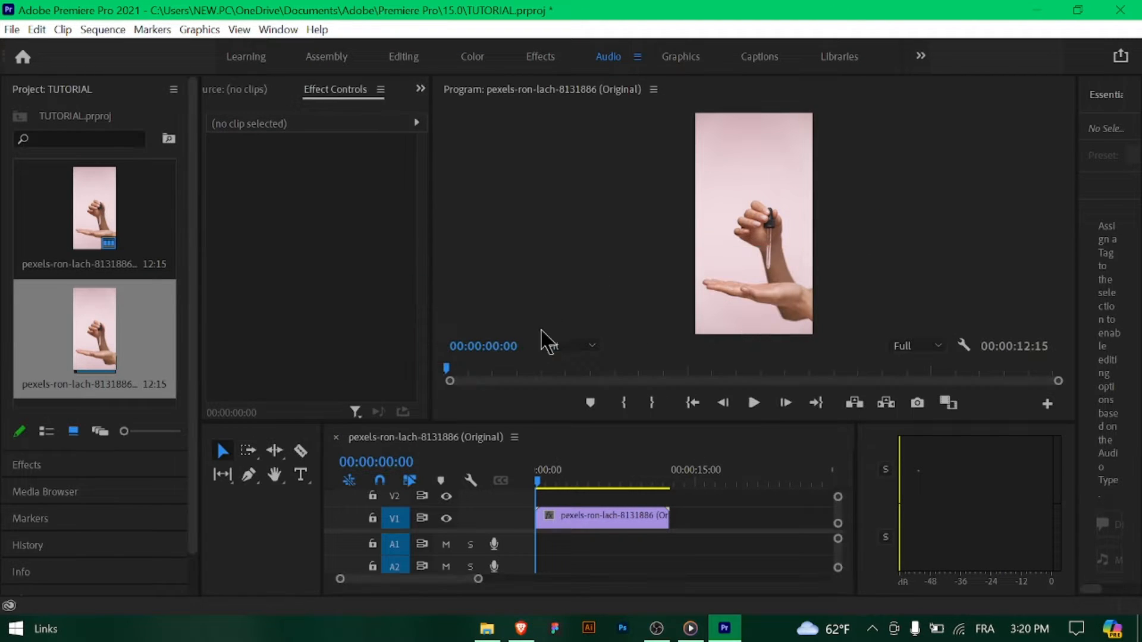